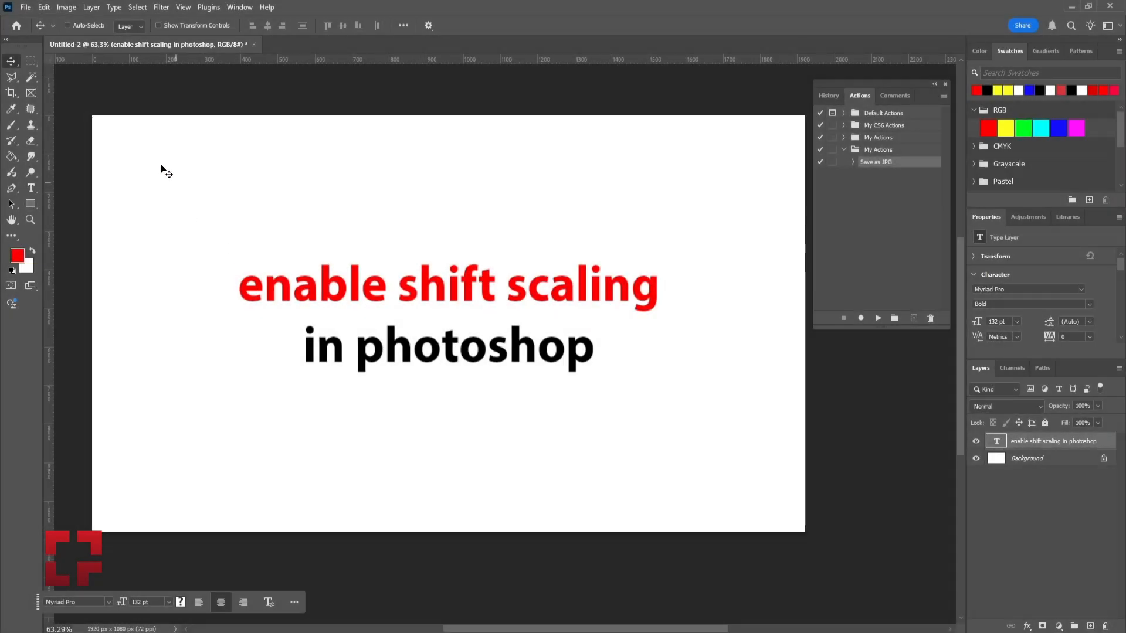
Step: Reach the General page of Photoshop's Preferences via the Edit menu
left_click(44, 7)
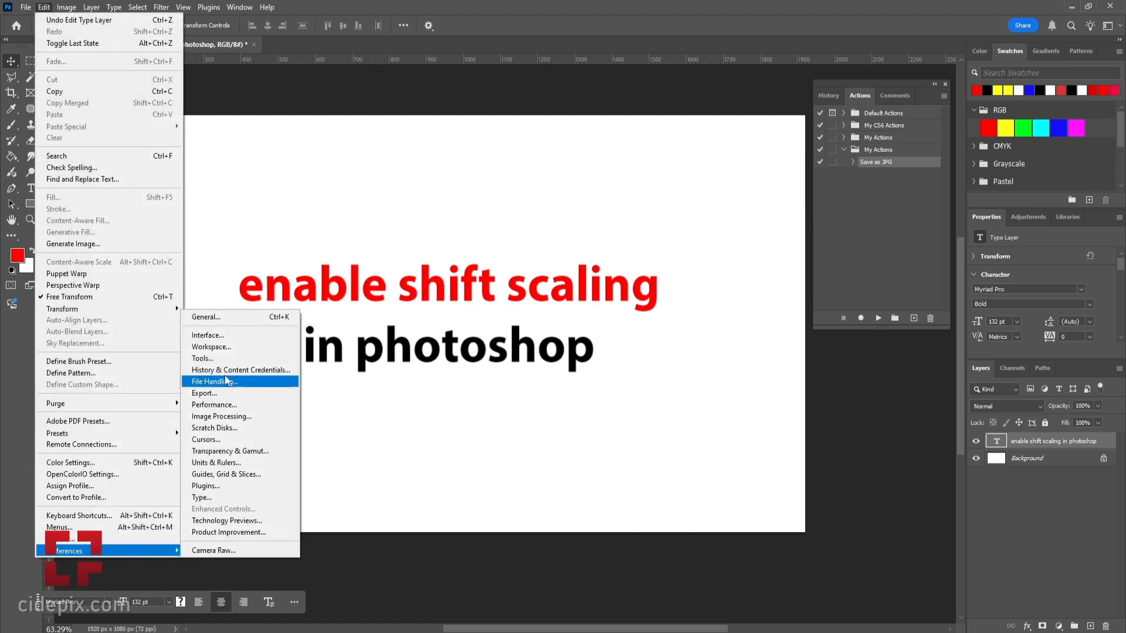
left_click(206, 317)
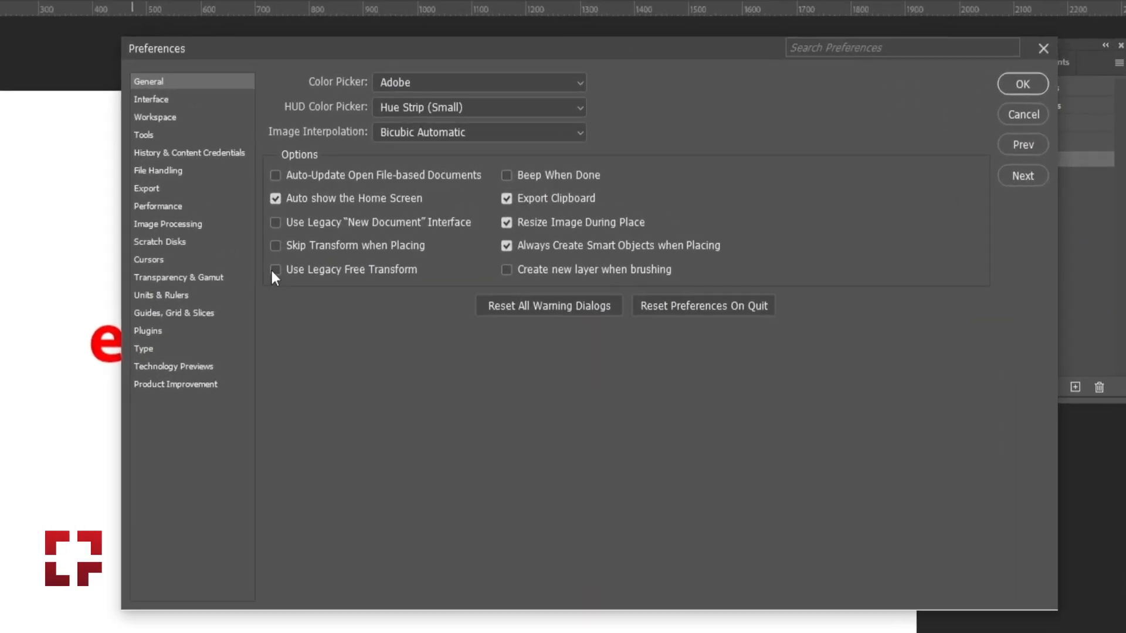
Step: Enable Use Legacy Free Transform and confirm the Preferences dialog with OK
left_click(275, 270)
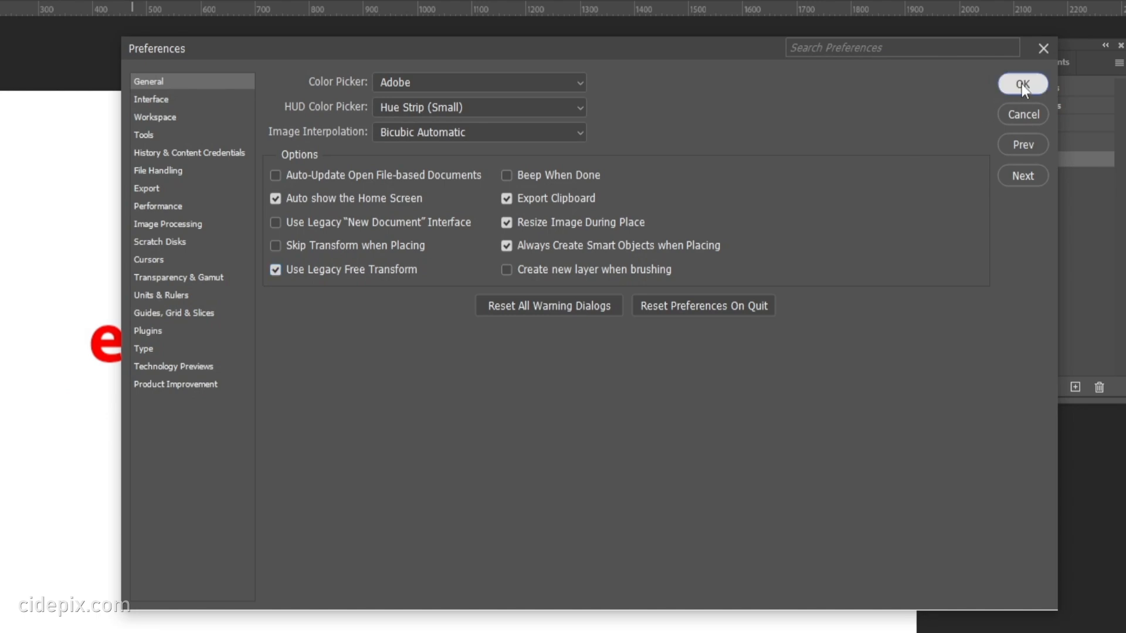
left_click(1022, 84)
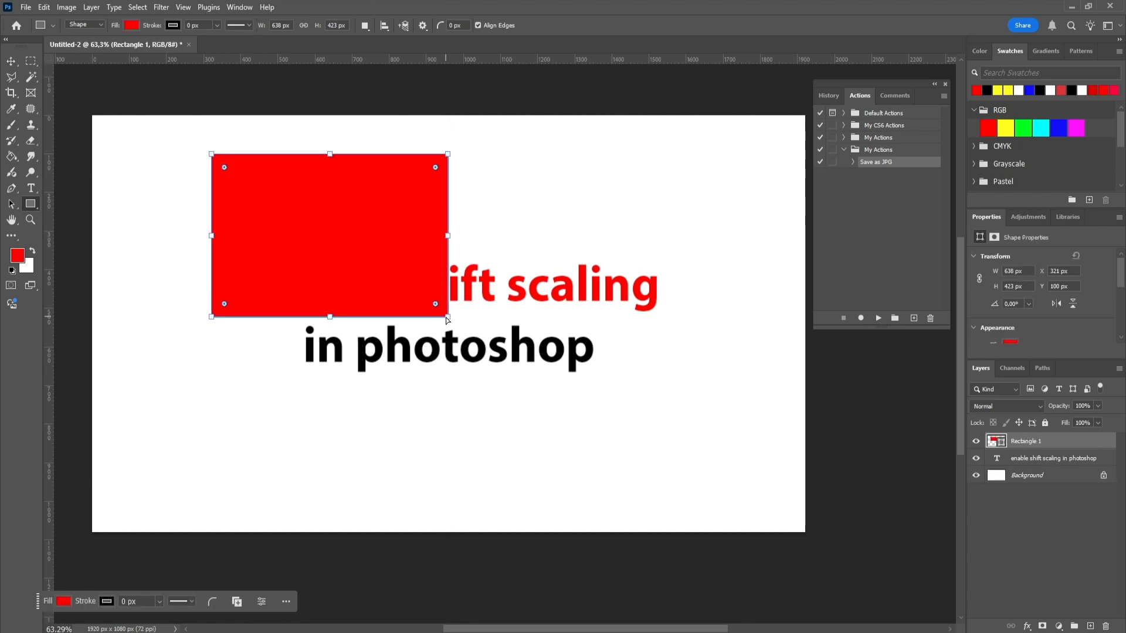
Step: Put the red rectangle into Free Transform mode with Ctrl+T
key("ctrl+t")
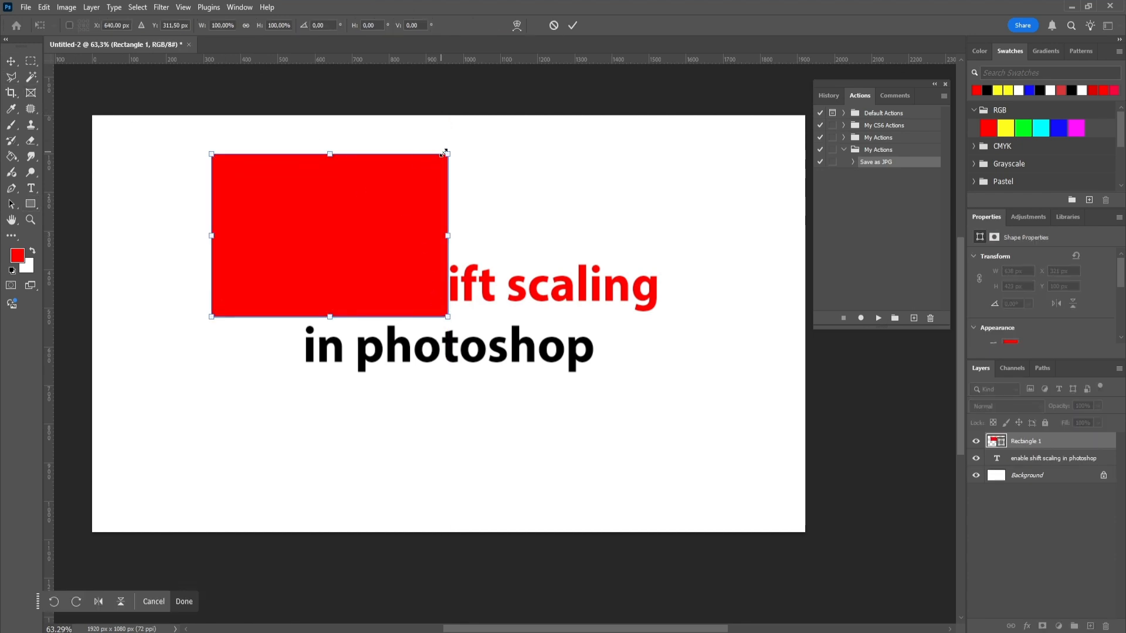